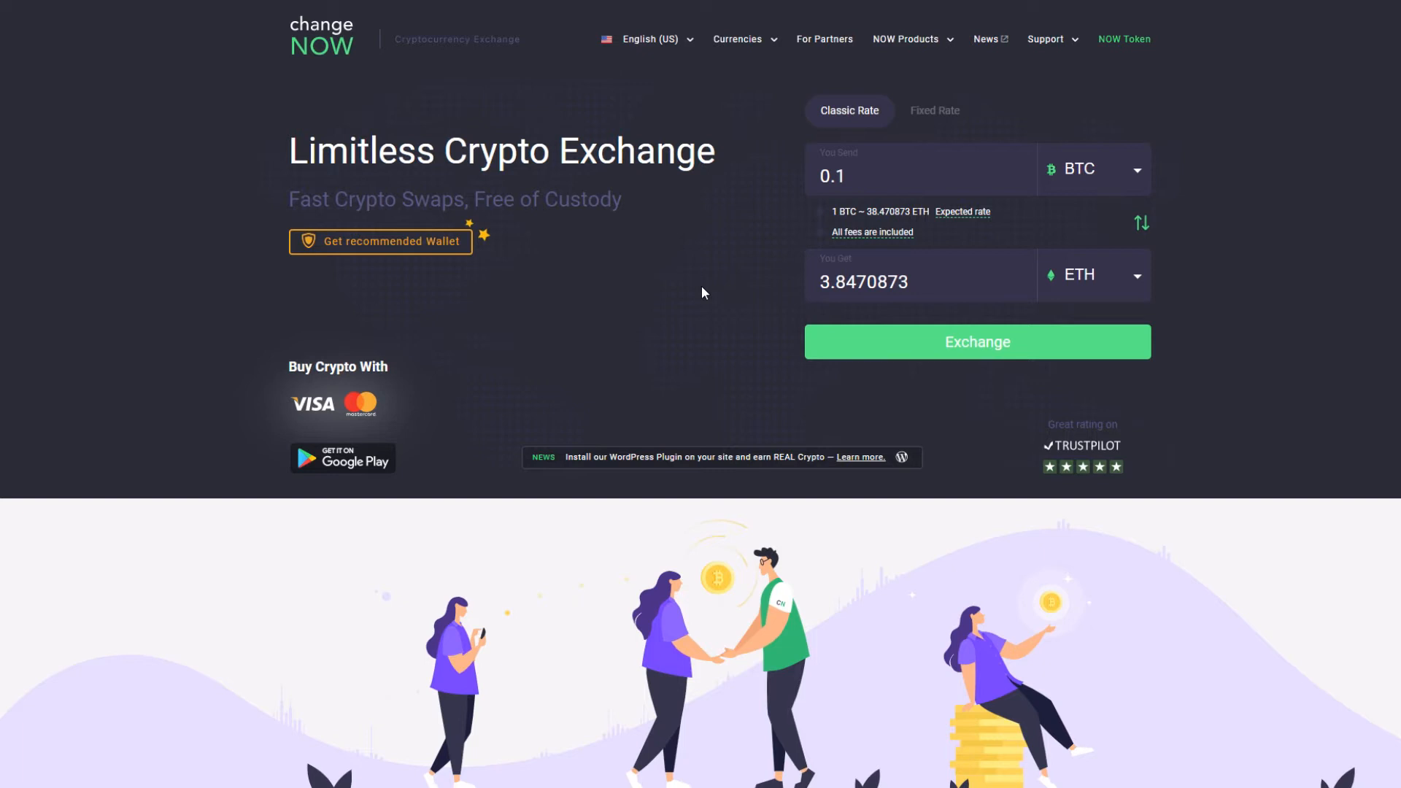
mouse_move(699, 298)
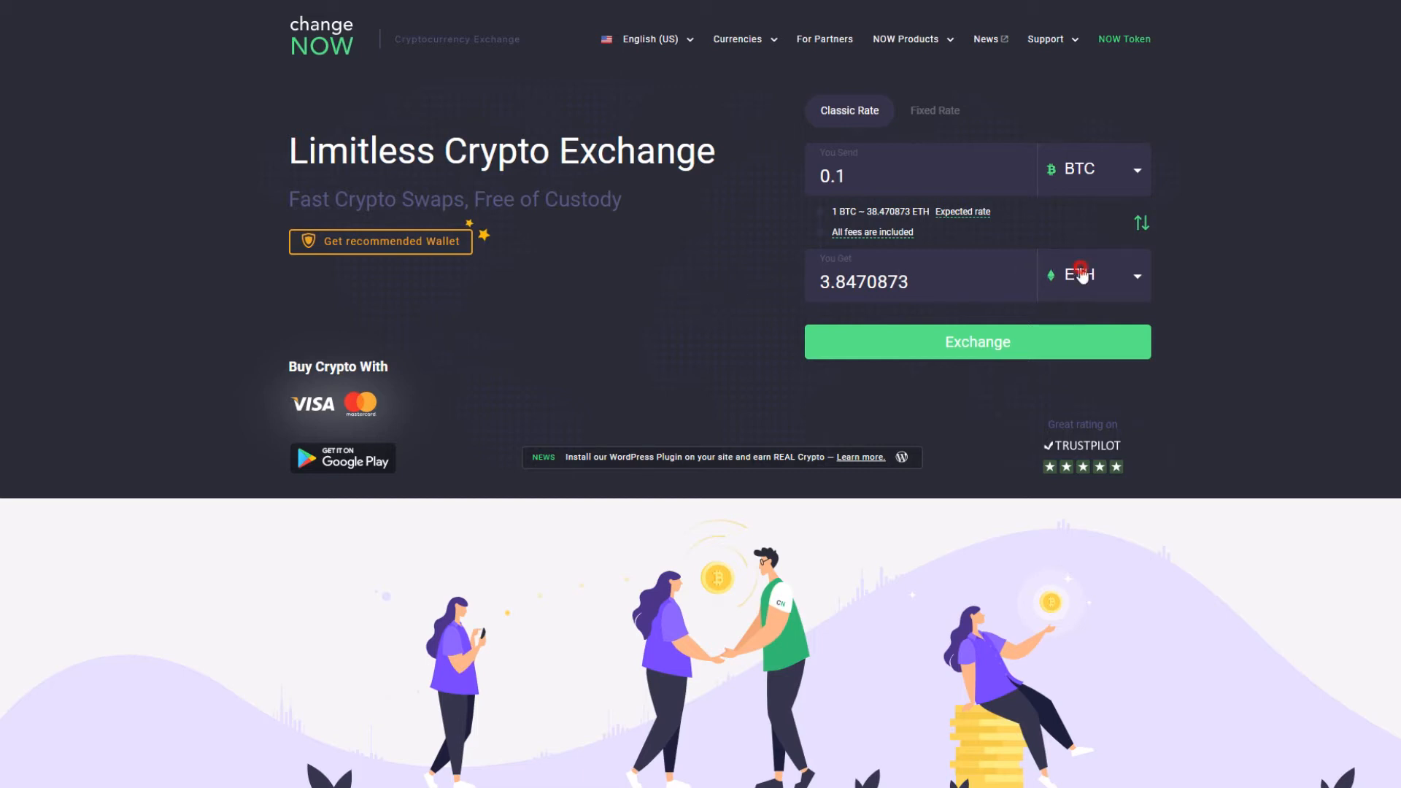
Step: Switch the receiving currency from ETH to IOTA and start the 0.1 BTC exchange
click(1094, 275)
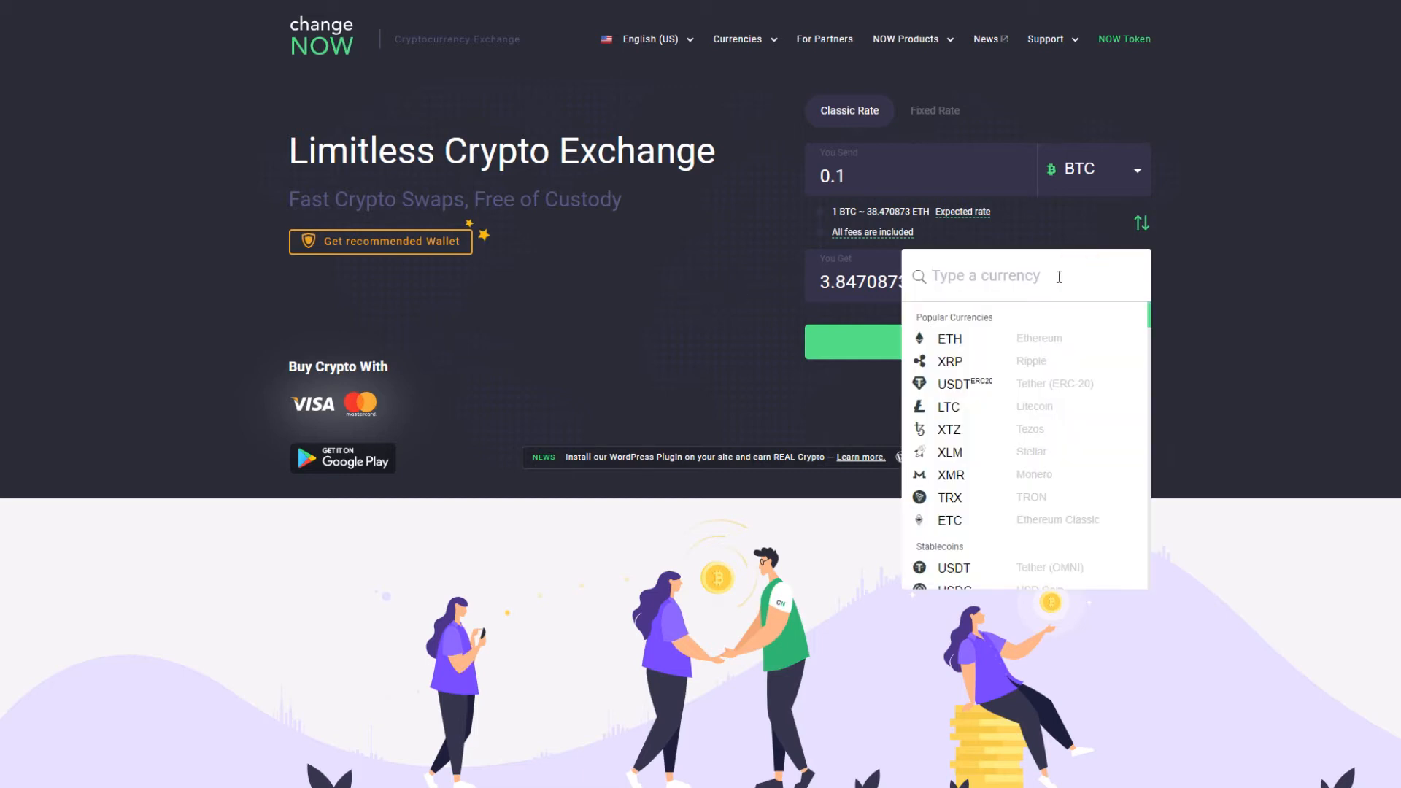
text(iota)
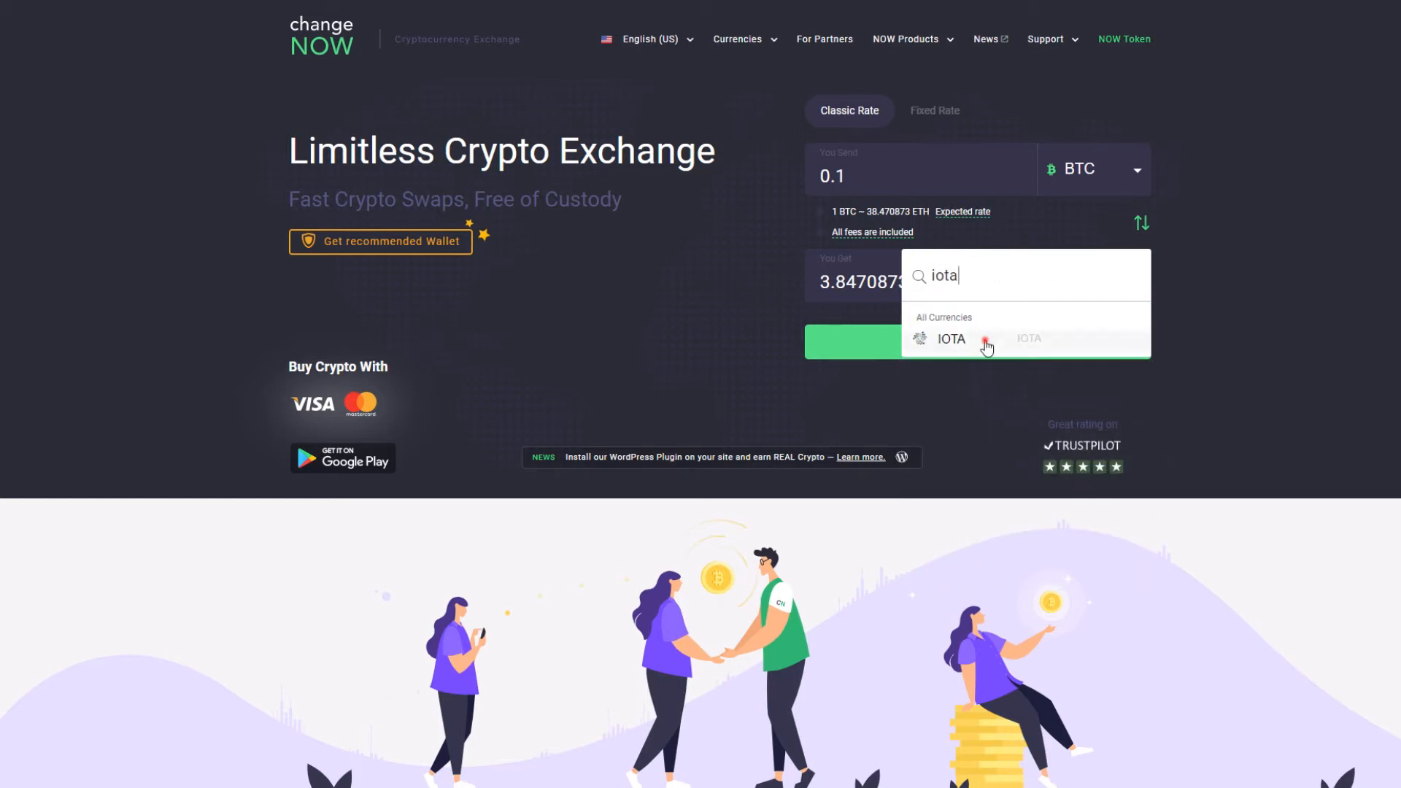
click(951, 339)
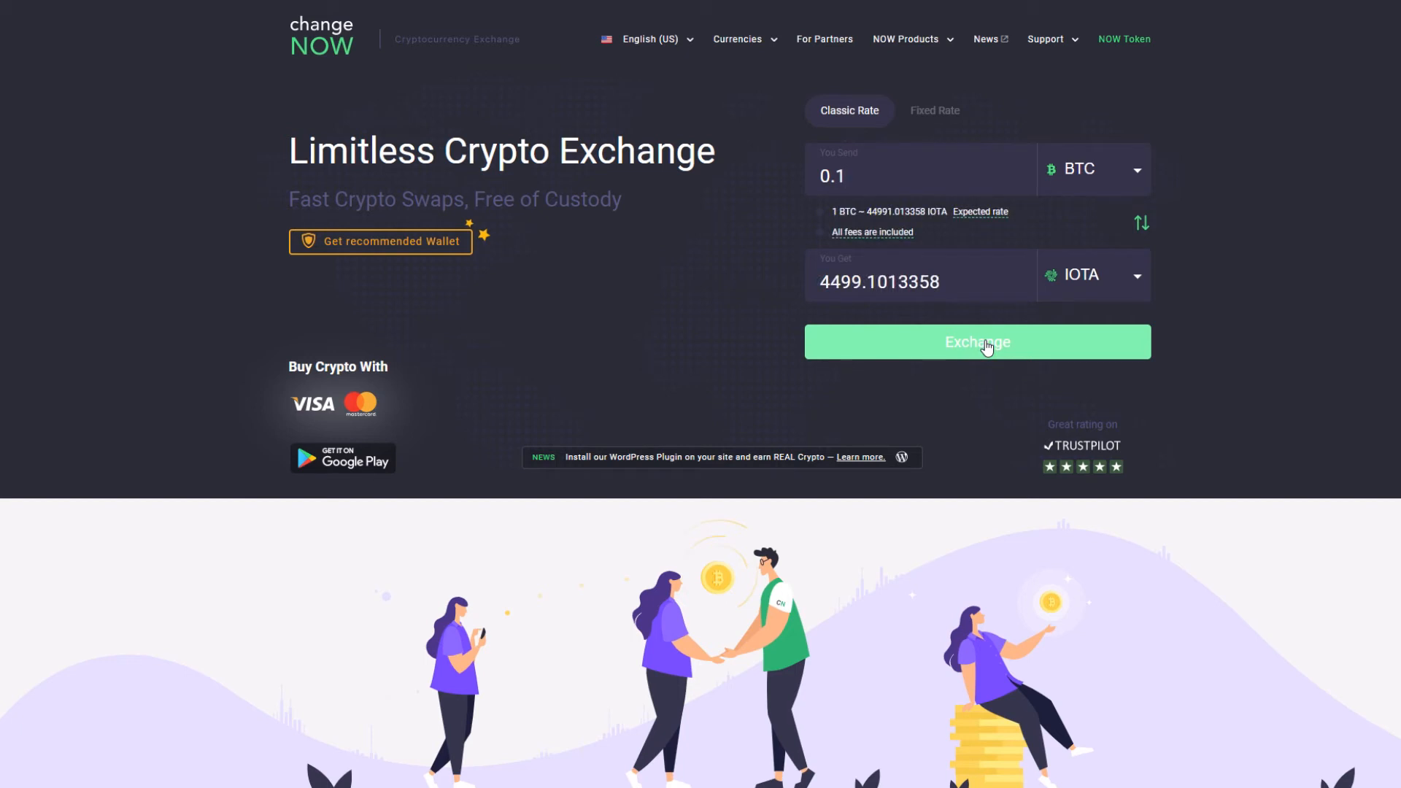
click(977, 346)
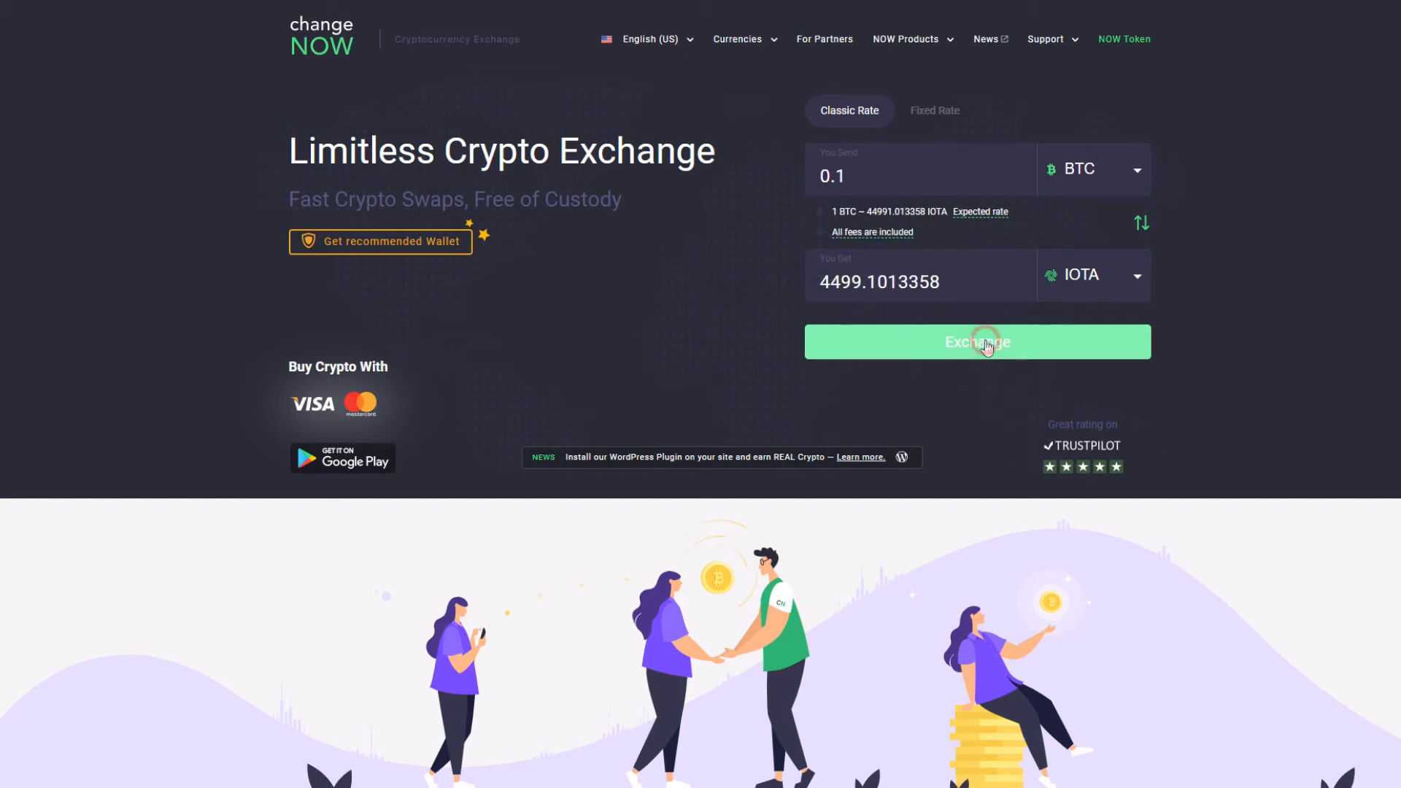
click(976, 342)
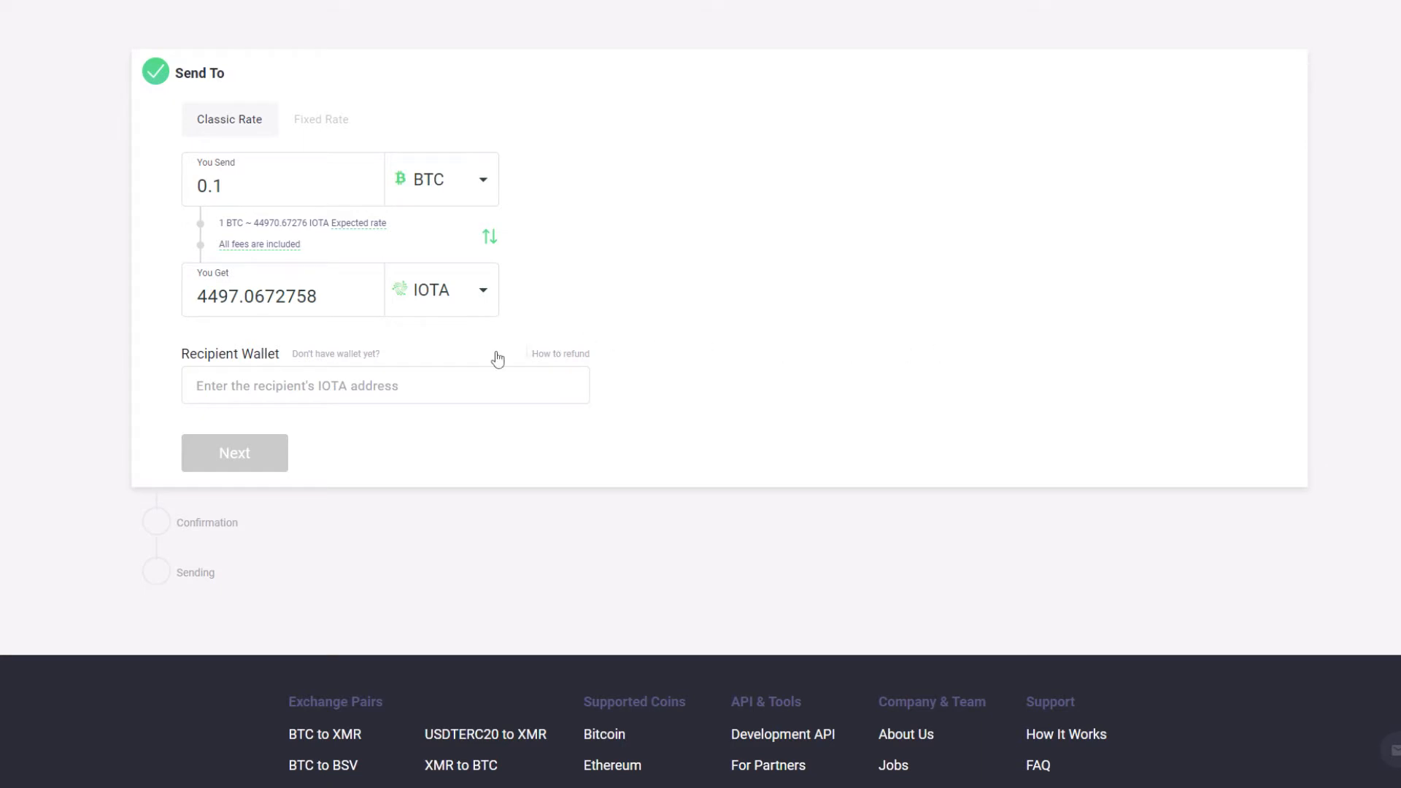
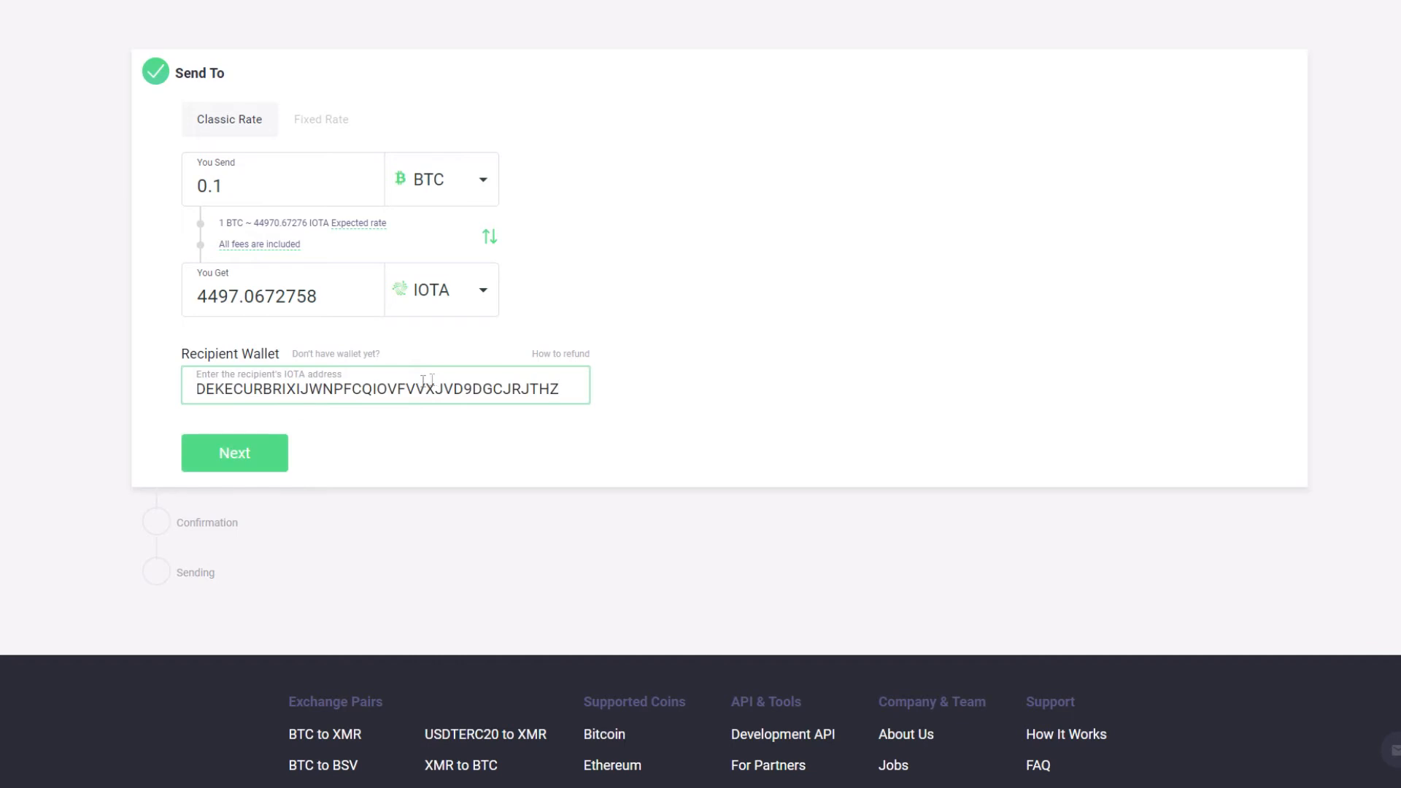
click(234, 453)
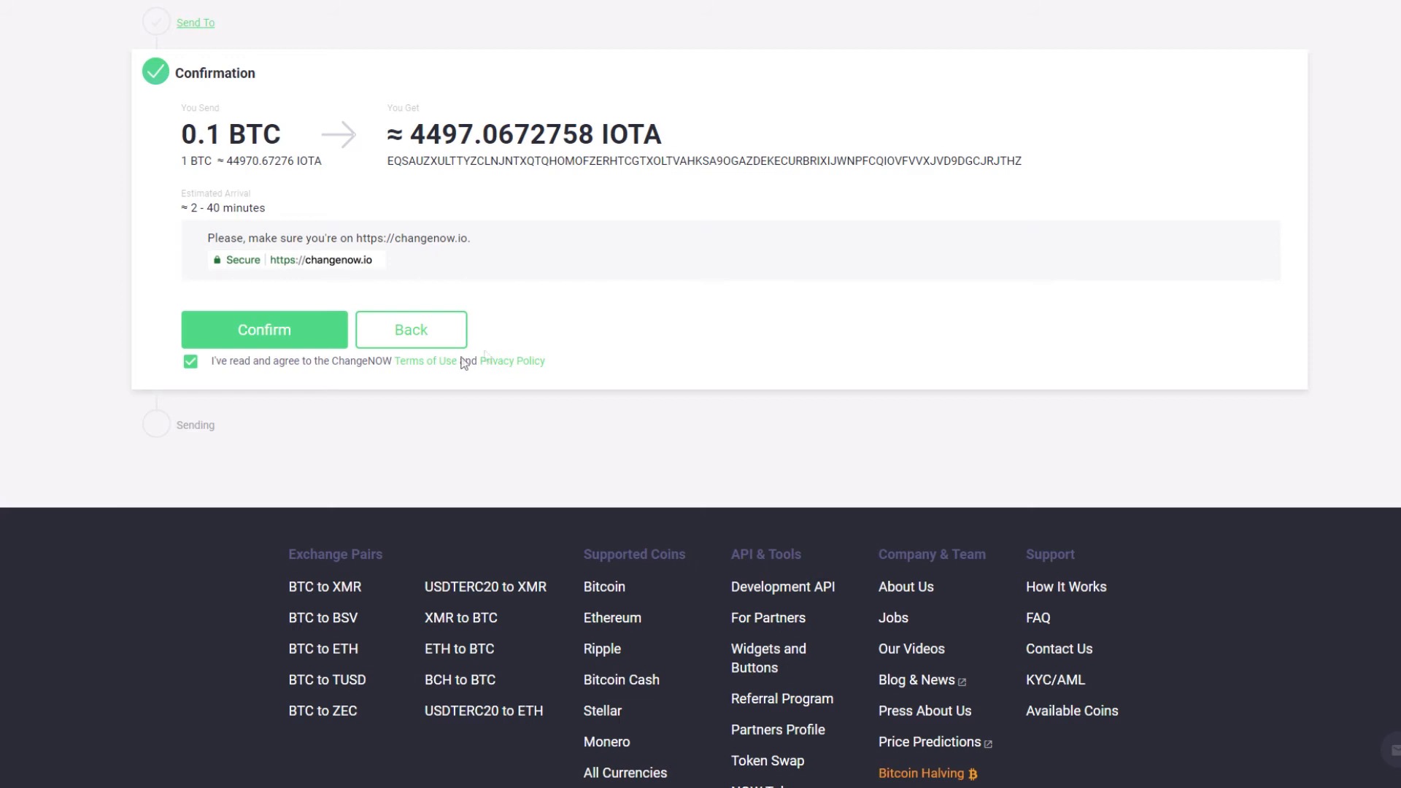
mouse_move(512, 362)
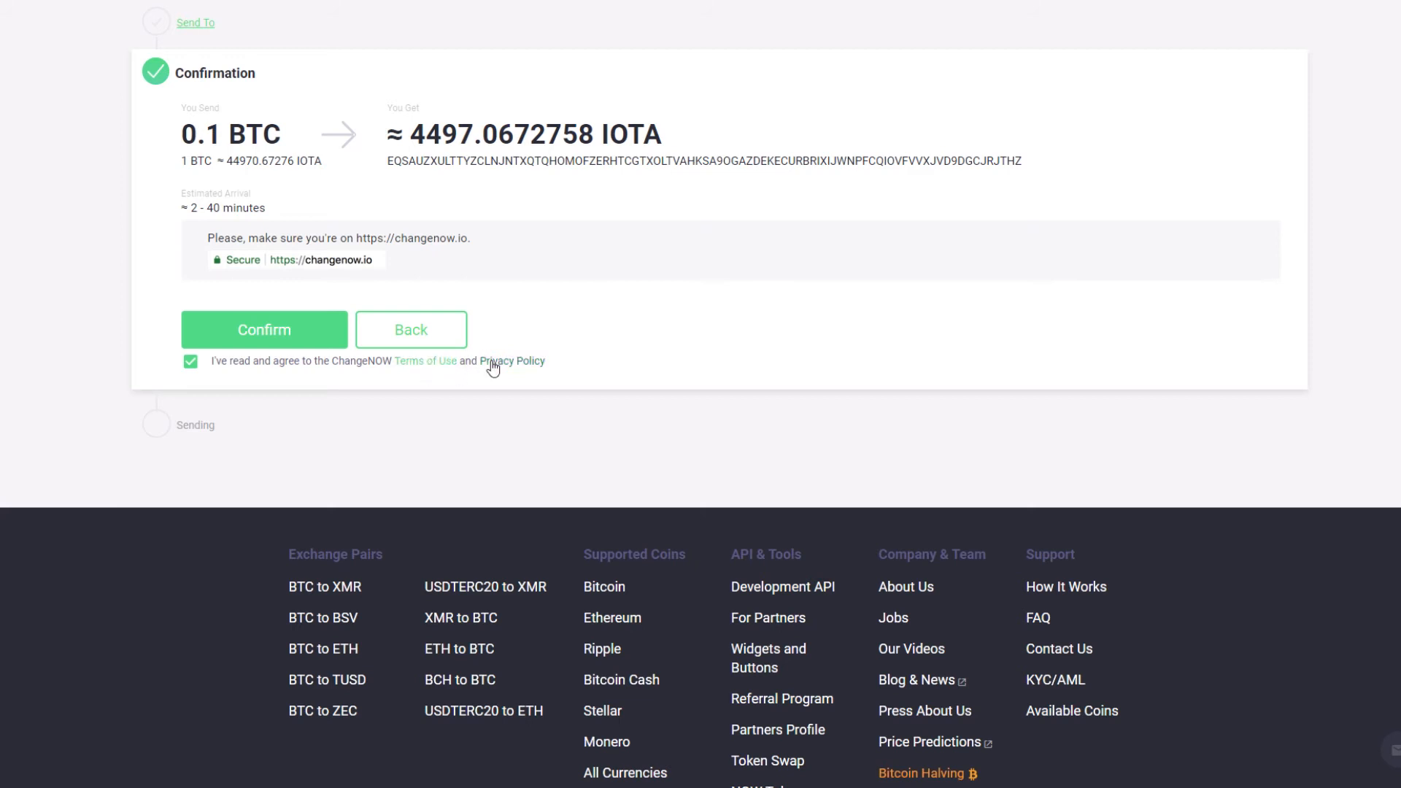
Step: Approve the 0.1 BTC to about 4497 IOTA exchange with terms accepted
click(263, 330)
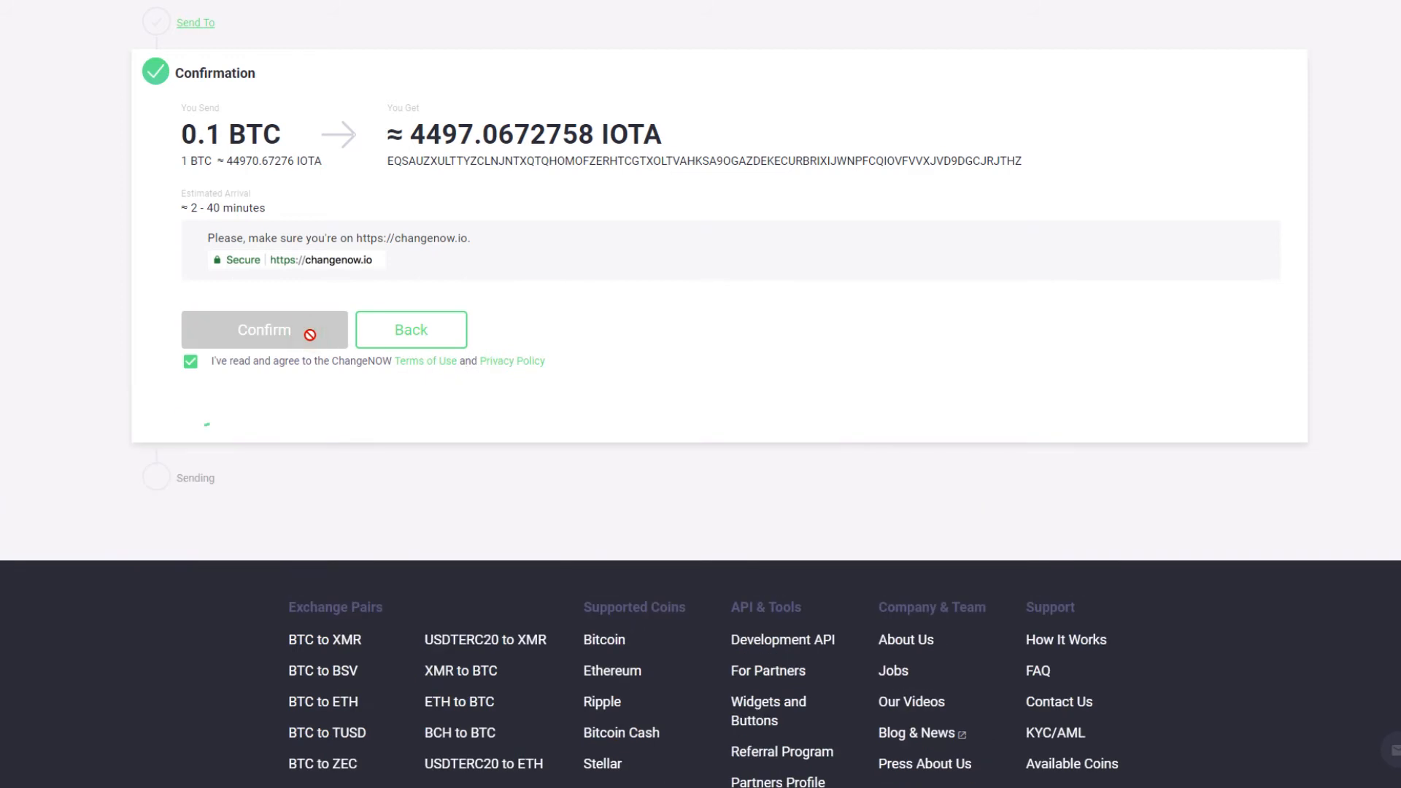
click(263, 330)
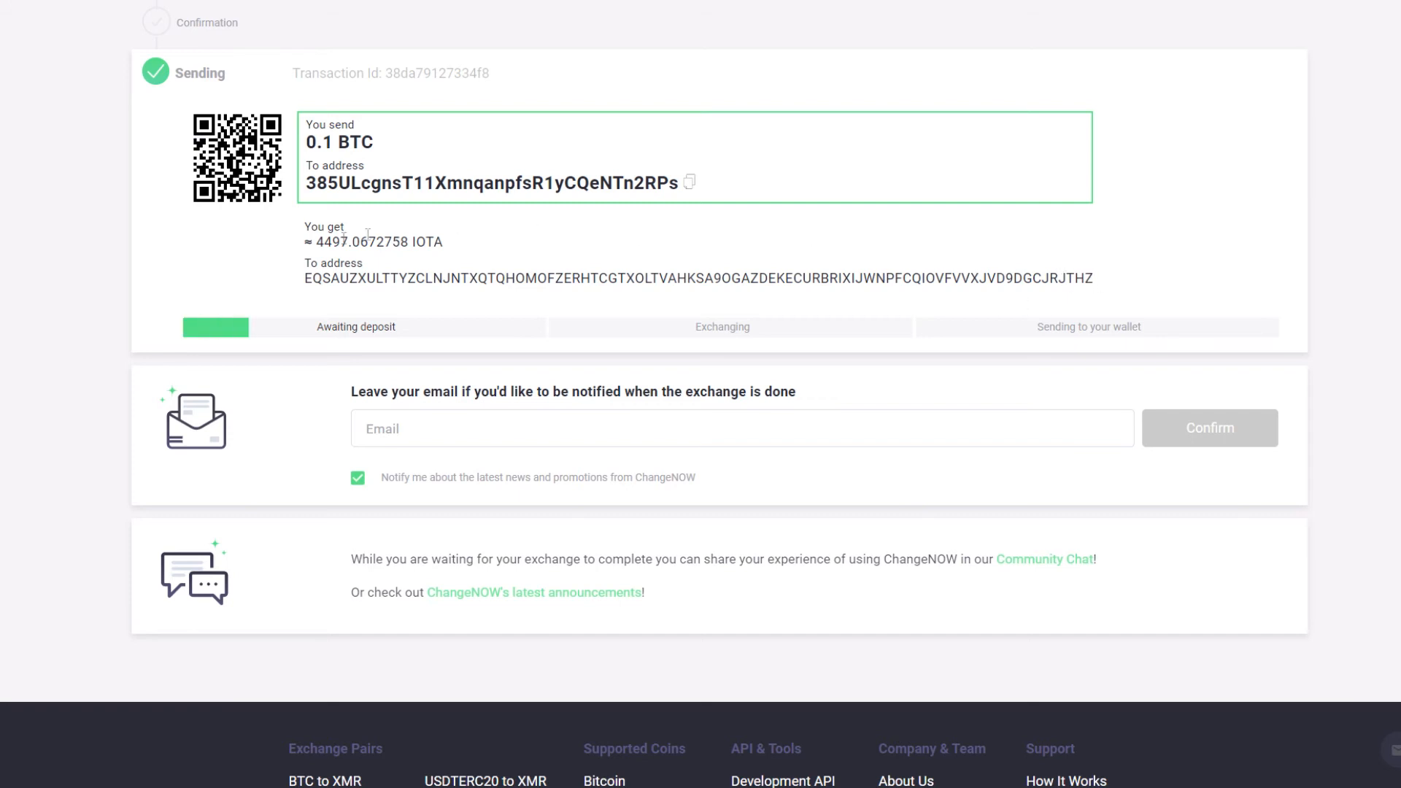
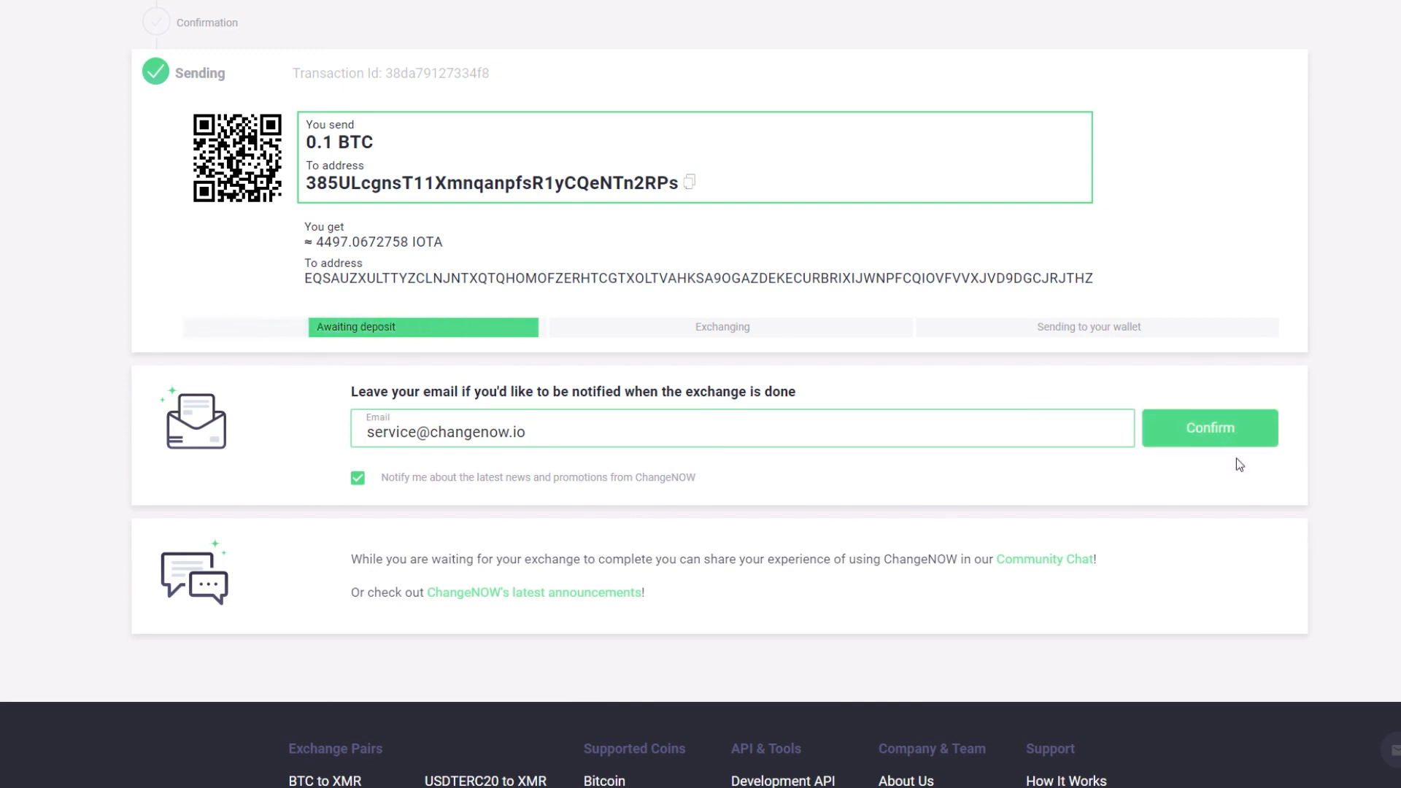
Step: Submit the entered email for notifications when the exchange completes
click(1209, 429)
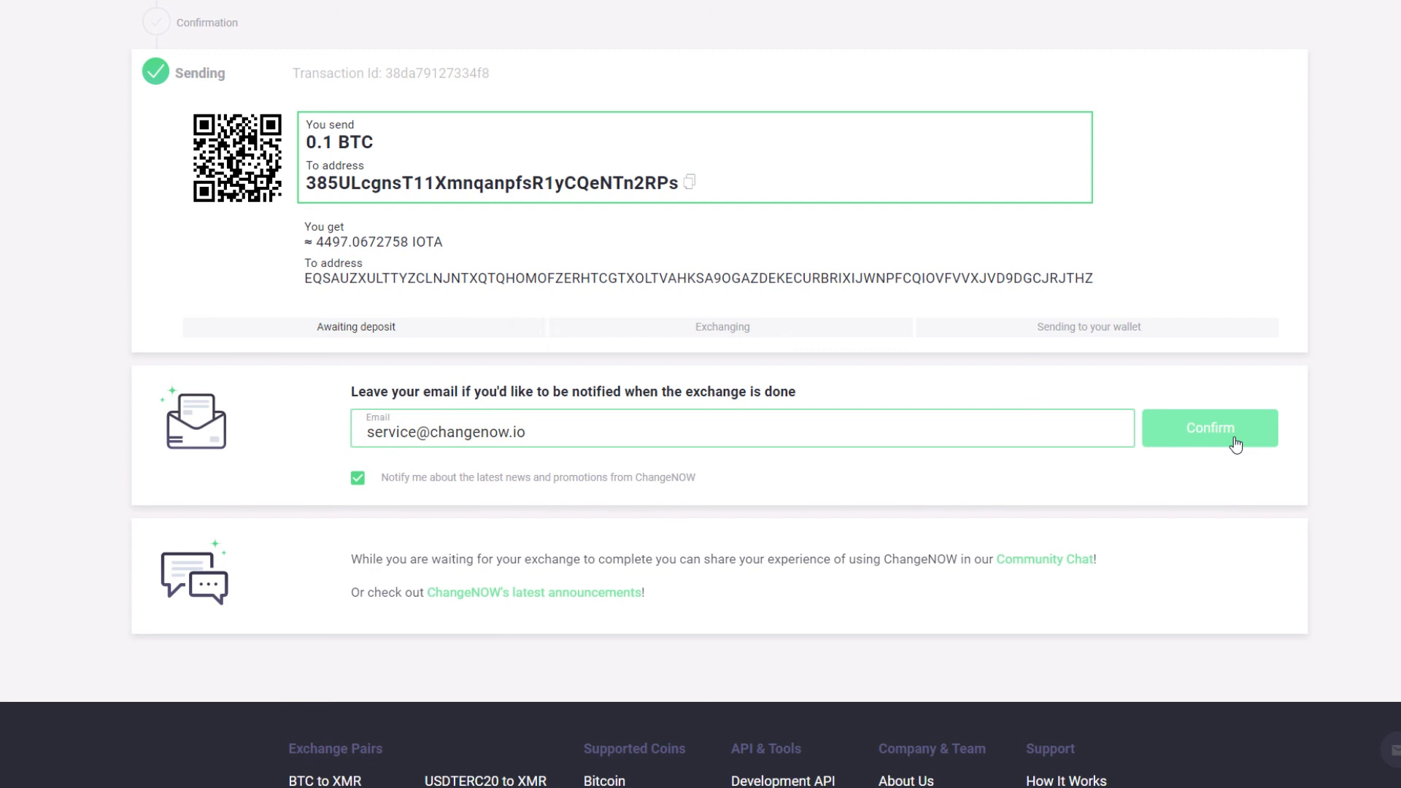